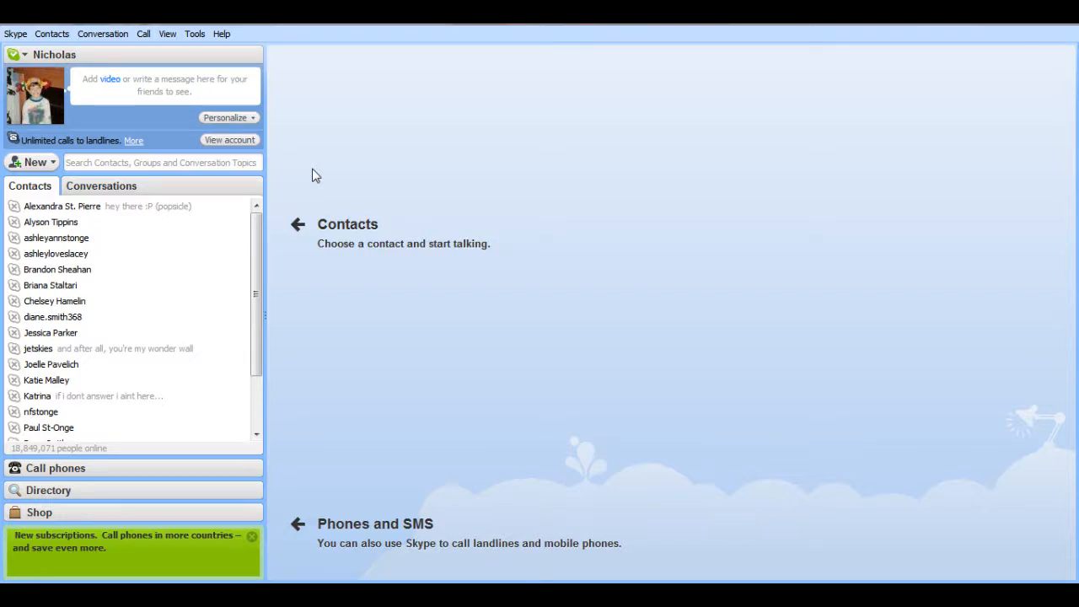
pyautogui.moveTo(312, 174)
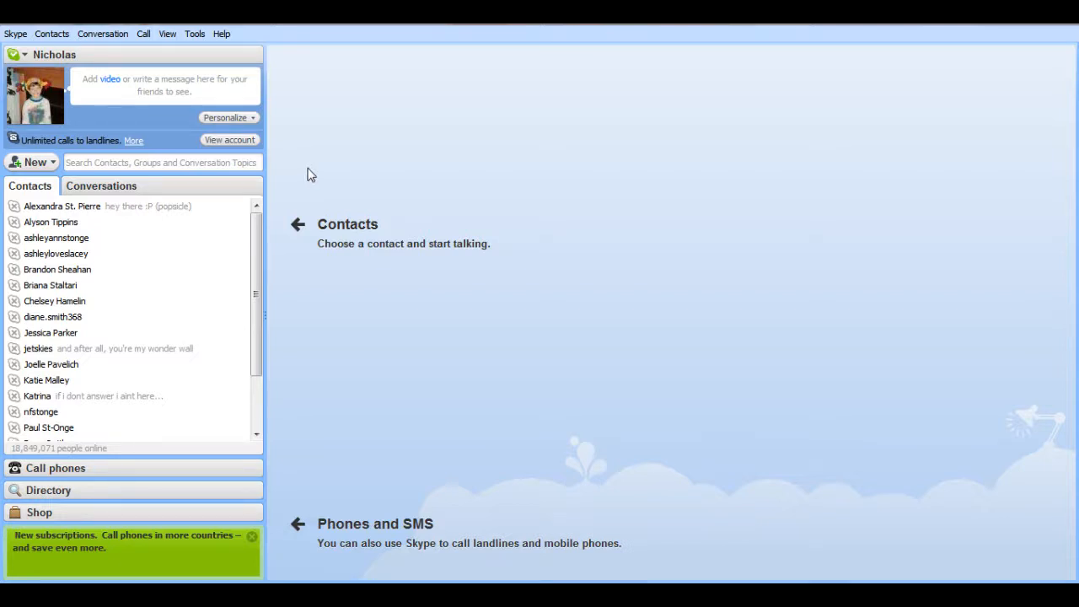
pyautogui.moveTo(413, 162)
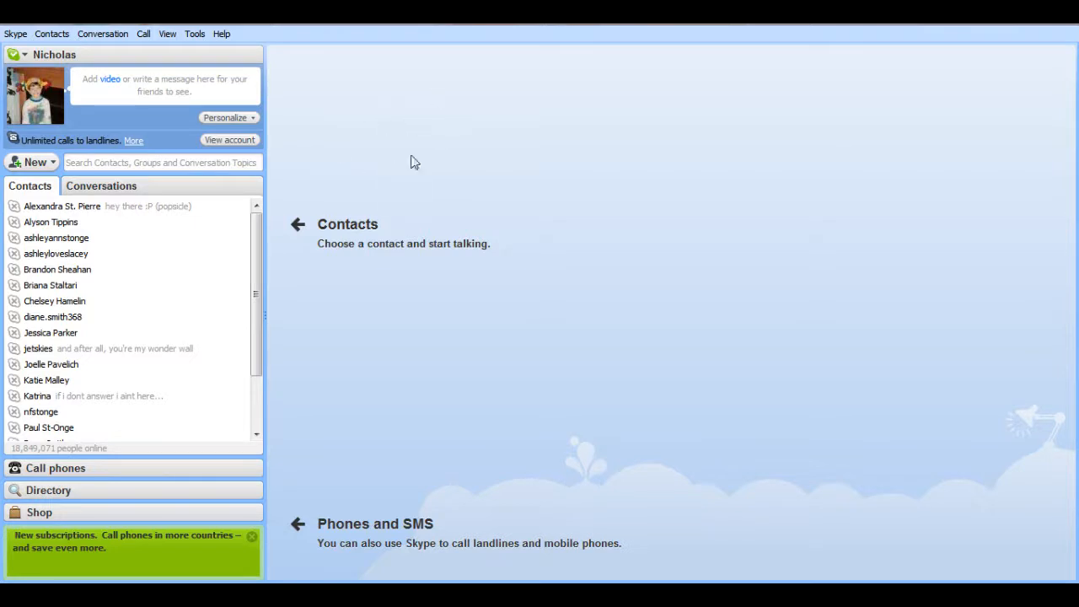
pyautogui.moveTo(37, 172)
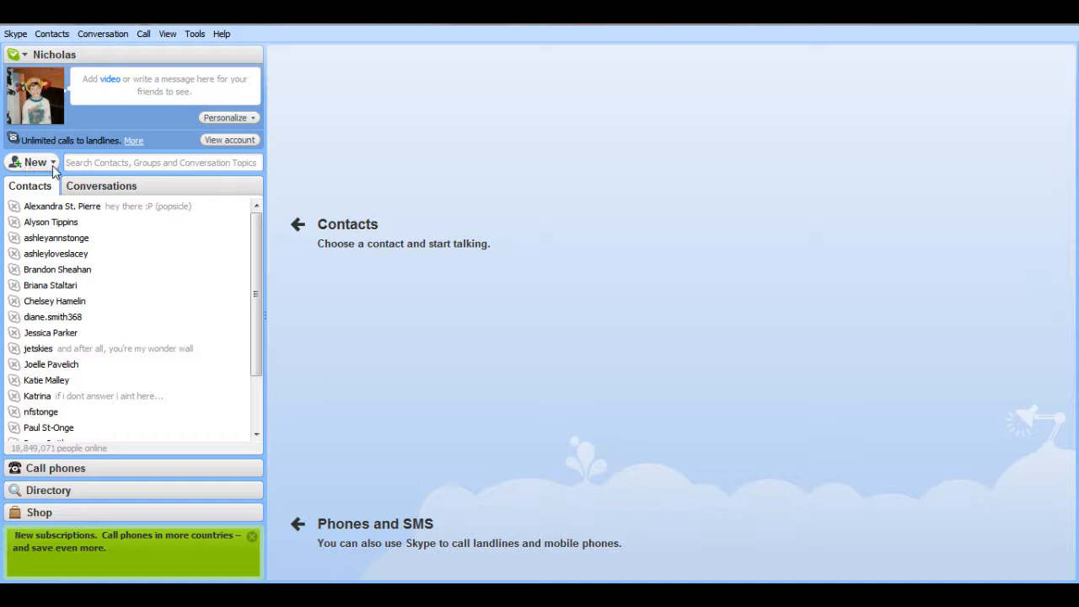
# - Show the New menu offering New Contact and New Group Conversation
pyautogui.click(35, 162)
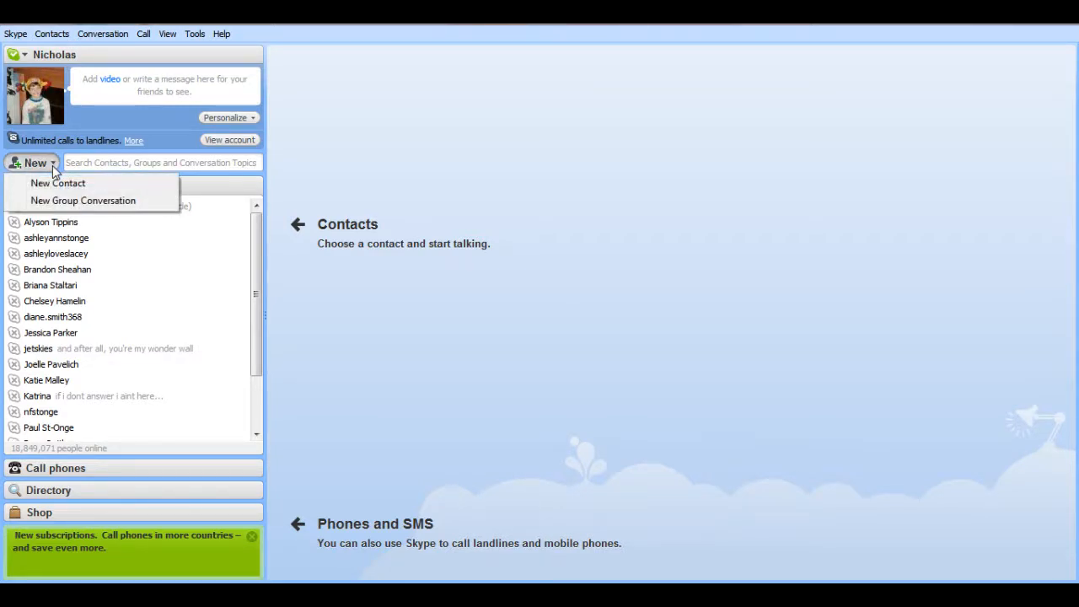
pyautogui.click(57, 182)
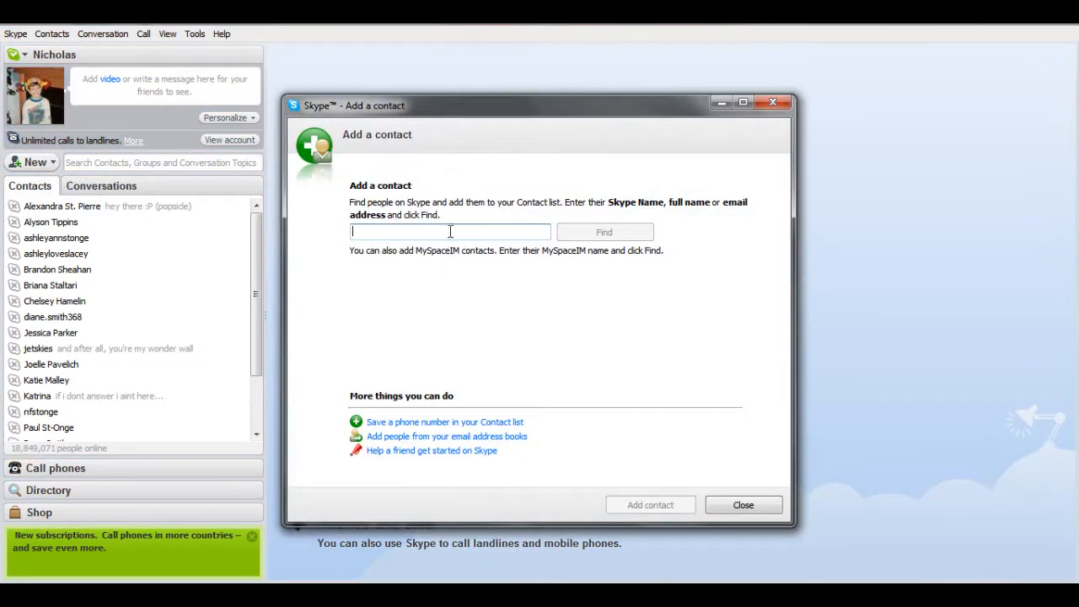
pyautogui.moveTo(516, 232)
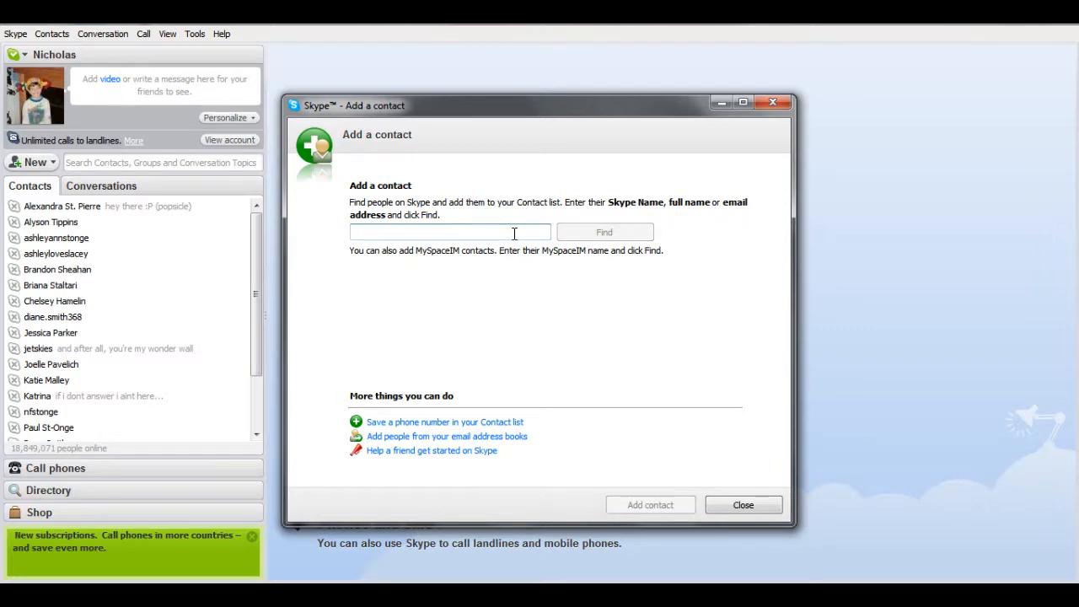
pyautogui.click(438, 233)
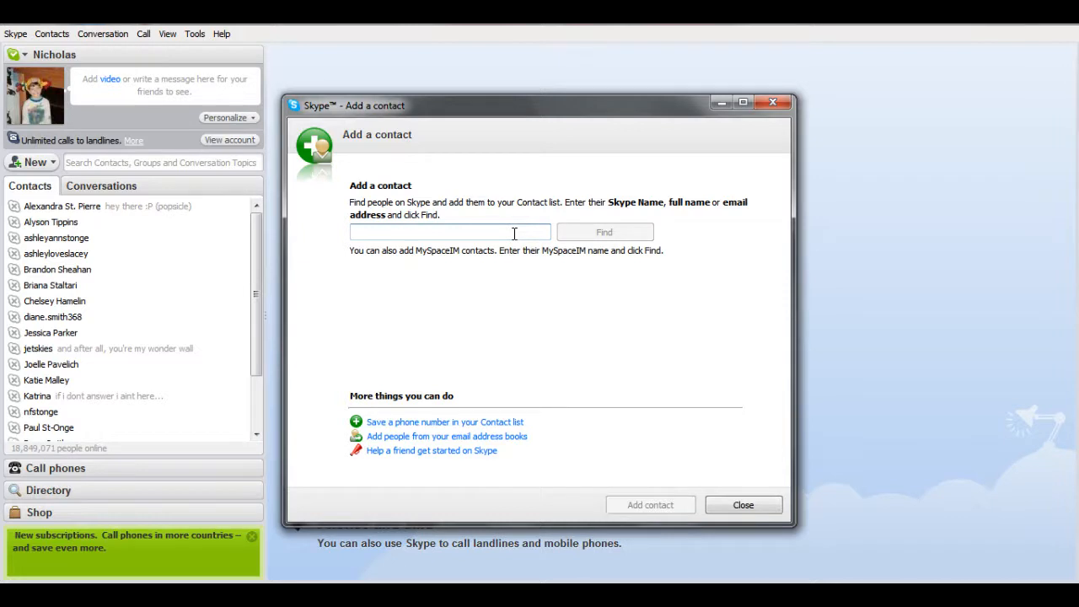
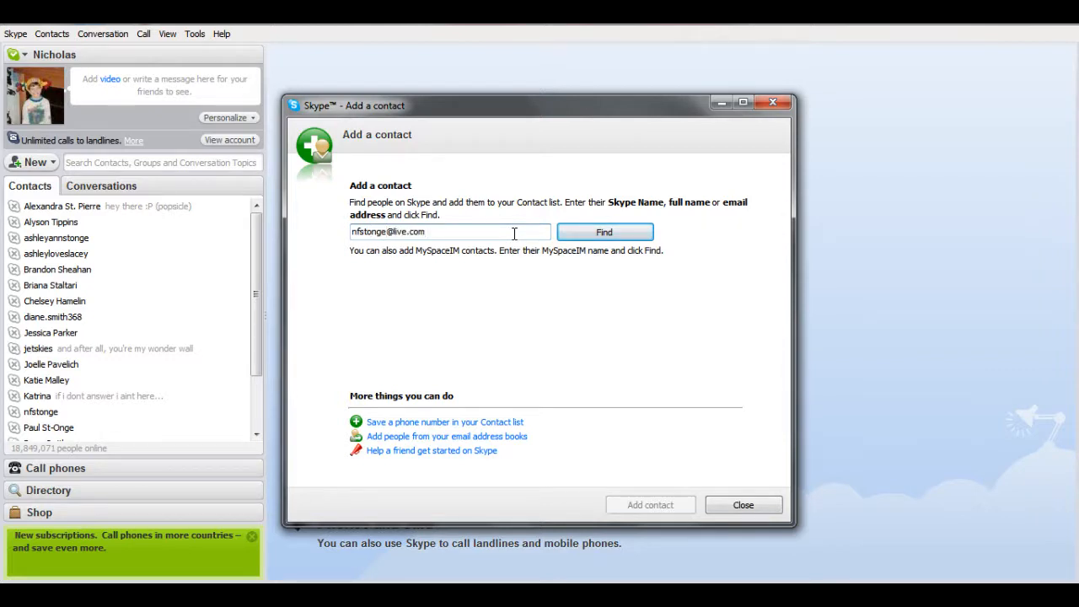
pyautogui.click(604, 233)
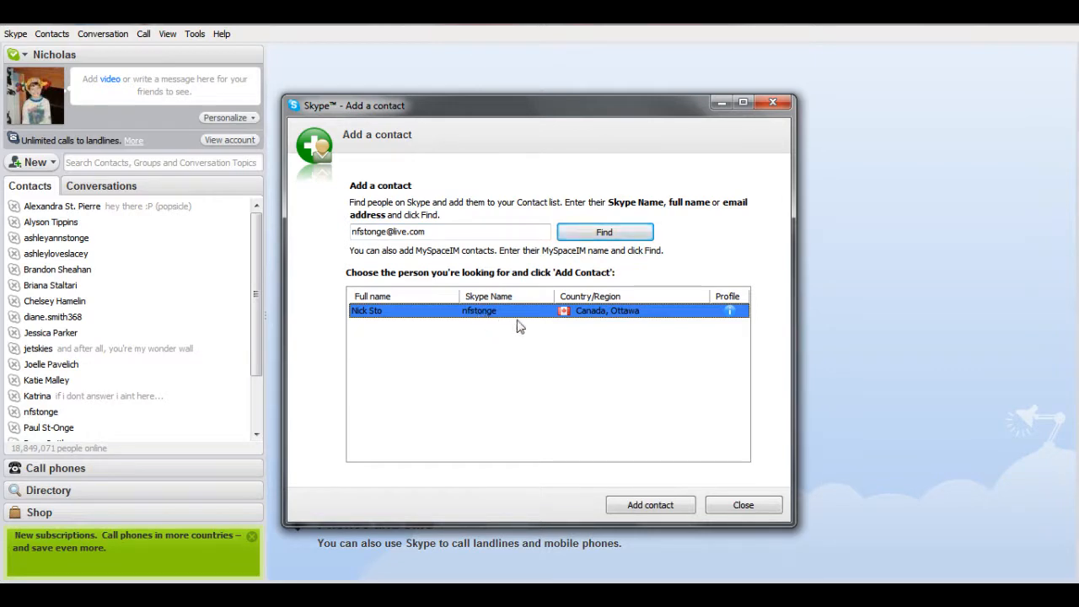
pyautogui.moveTo(600, 323)
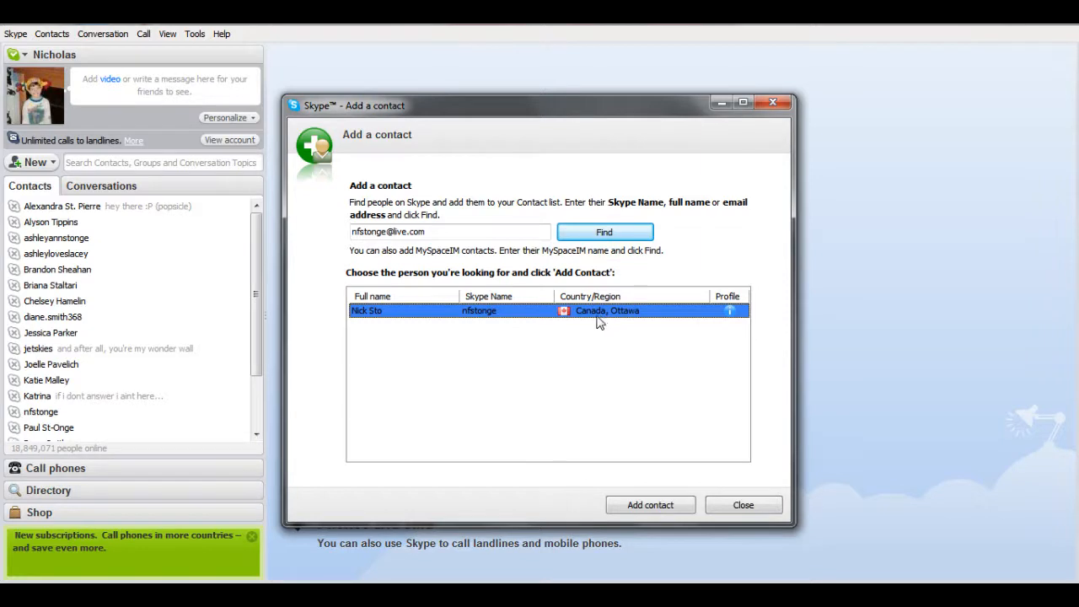
pyautogui.moveTo(870, 558)
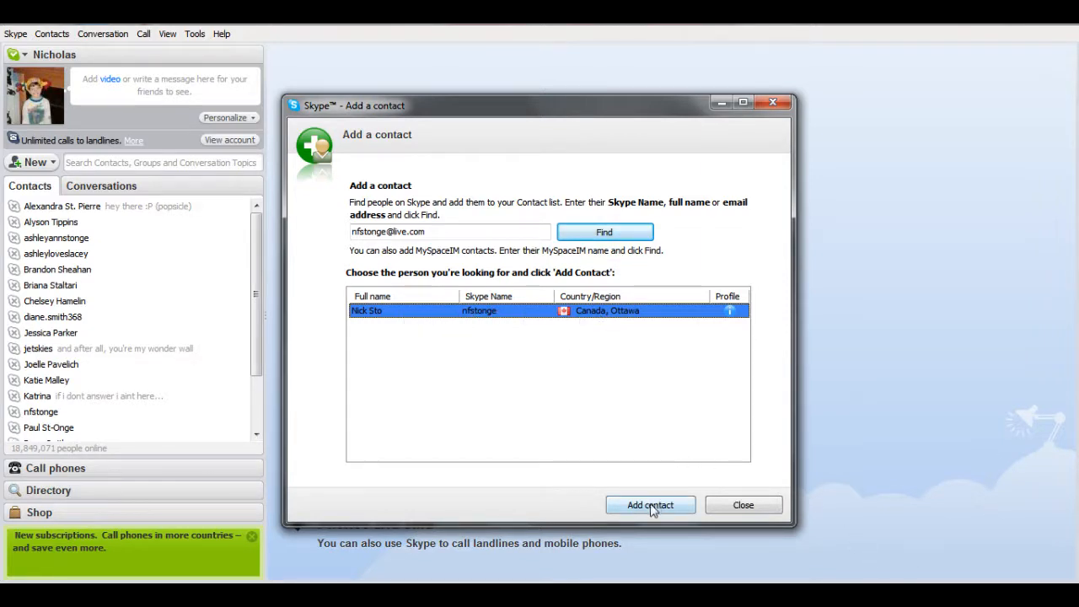
pyautogui.moveTo(742, 504)
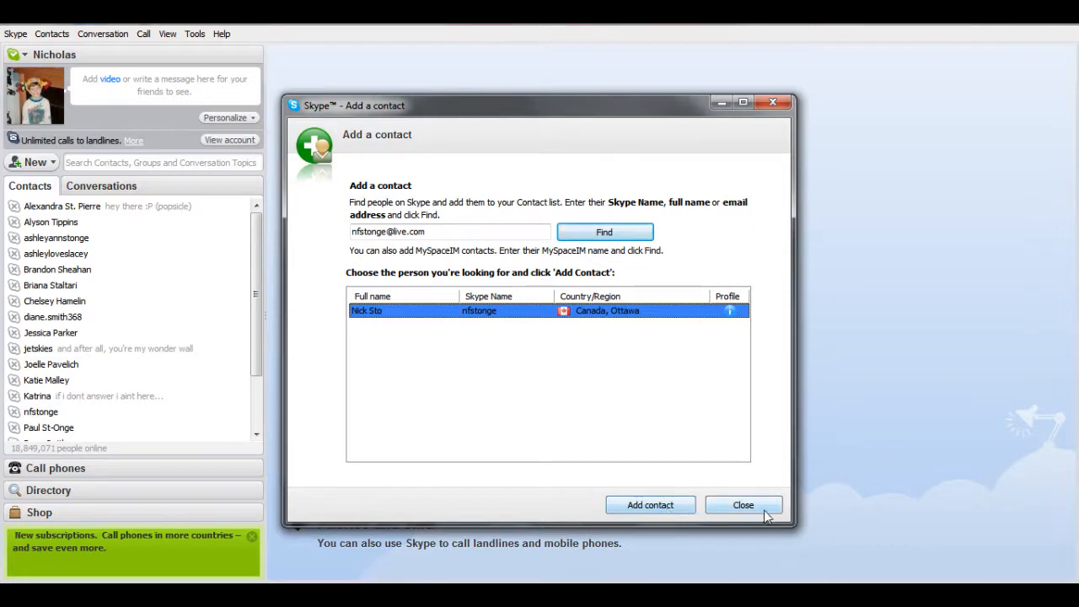
# - Close the Add a Contact dialog and return to the main contacts view
pyautogui.click(742, 504)
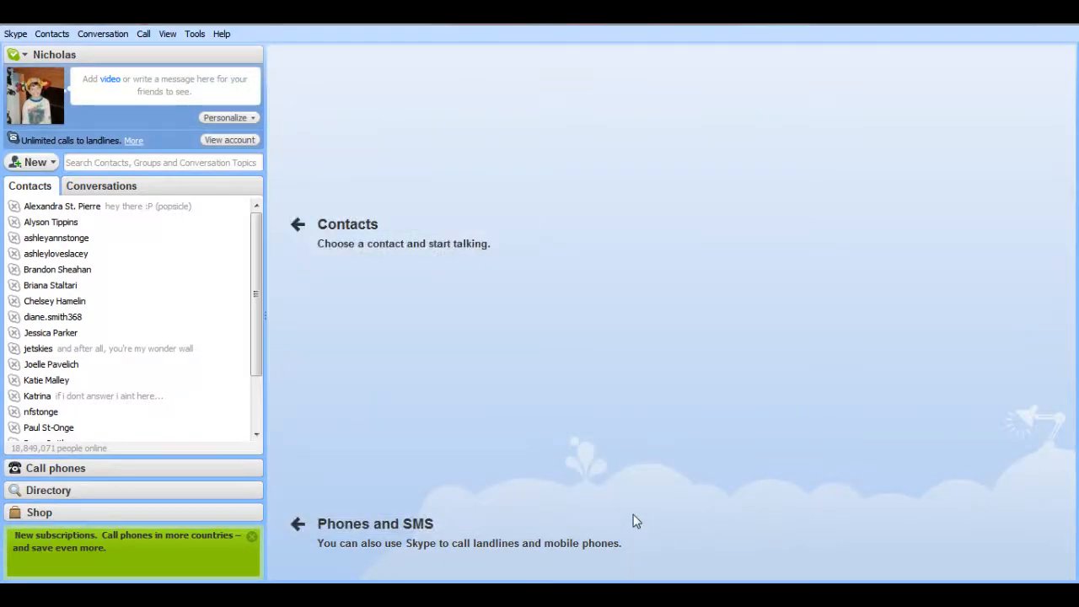